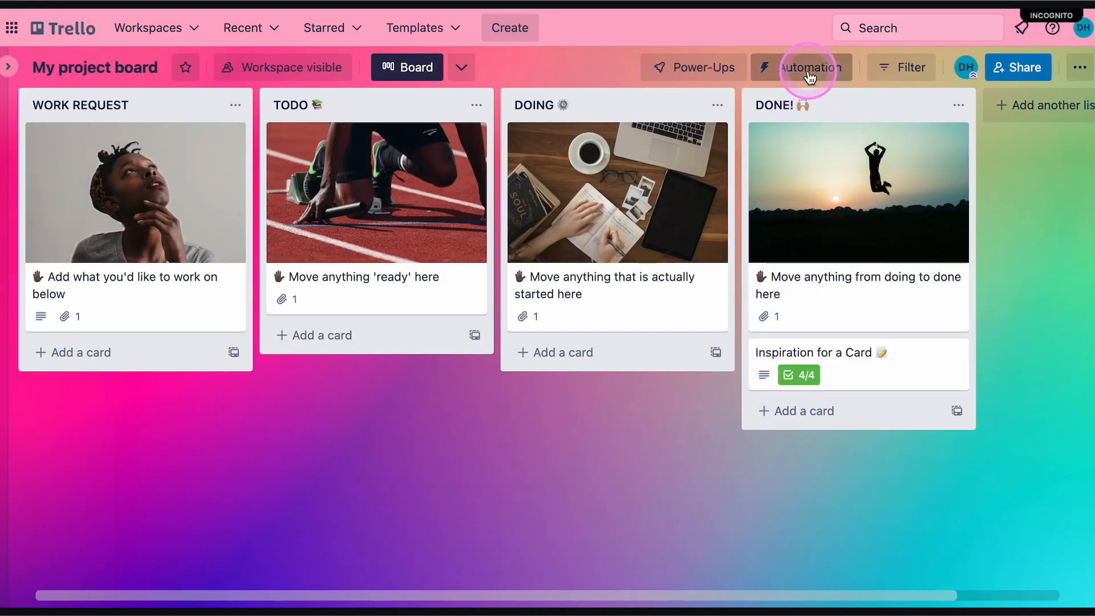
- Open the board's Automation panel to reach Butler's Rules page
{"action": "left_click", "coordinate": [801, 67]}
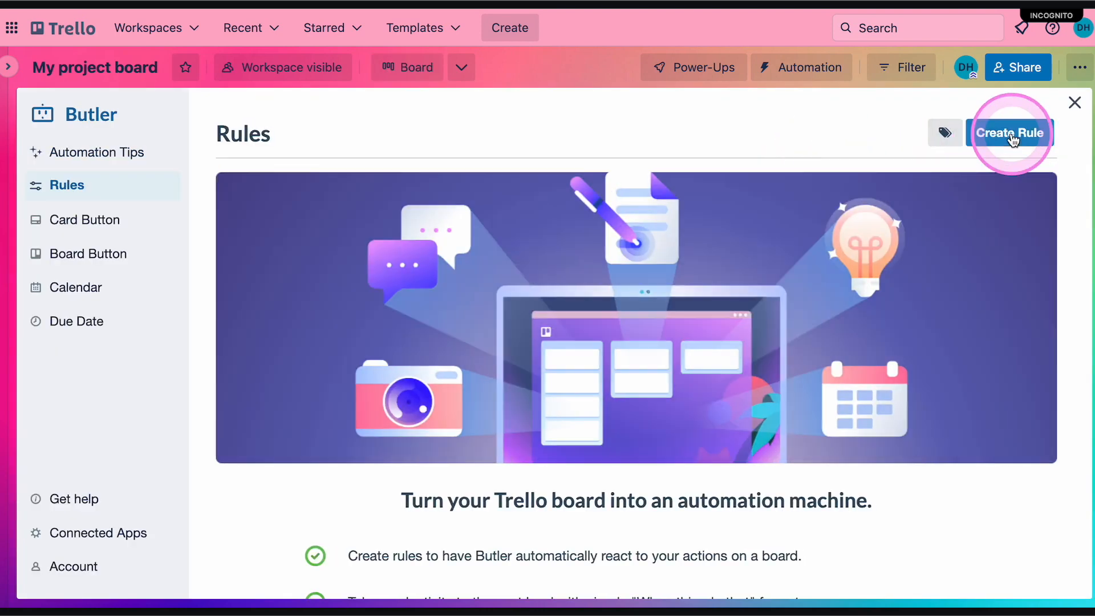
- Start a new rule with a 'card is added to the board by anyone' trigger
{"action": "left_click", "coordinate": [1009, 133]}
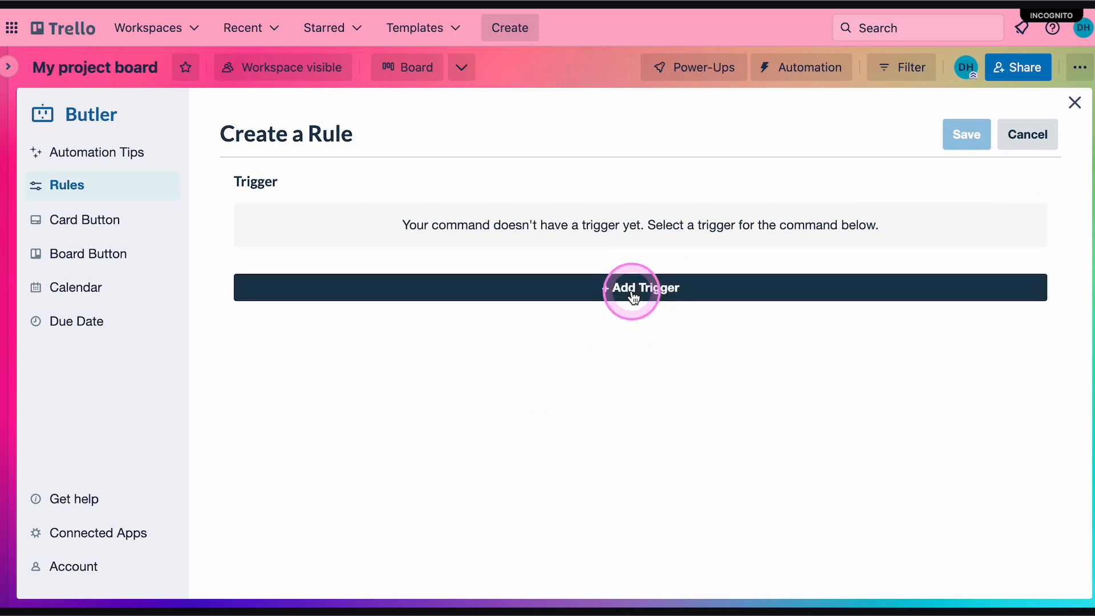
{"action": "left_click", "coordinate": [640, 286]}
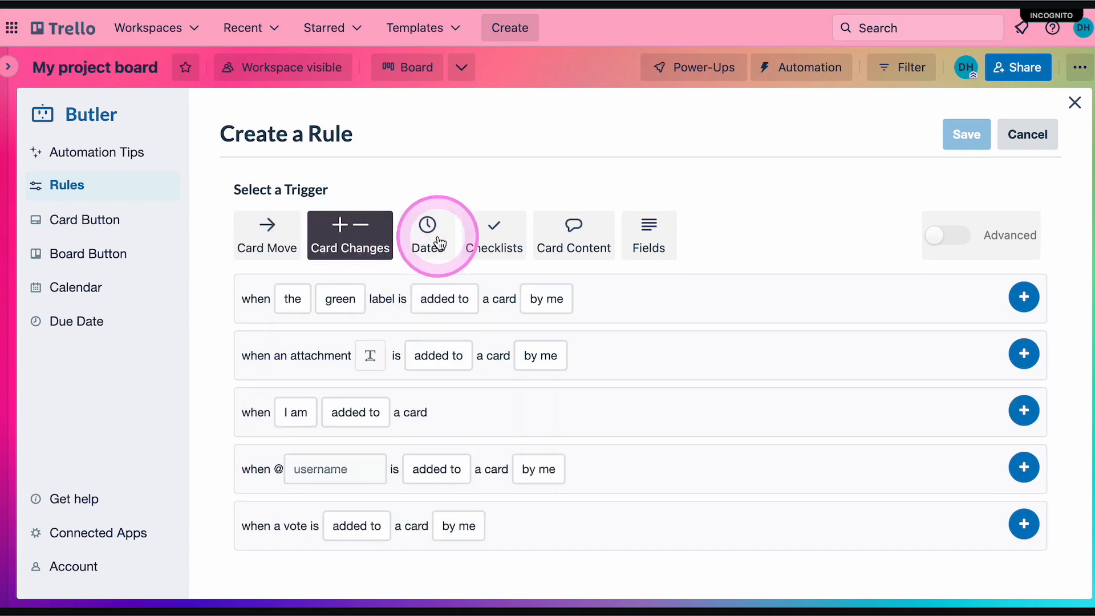
{"action": "left_click", "coordinate": [426, 235]}
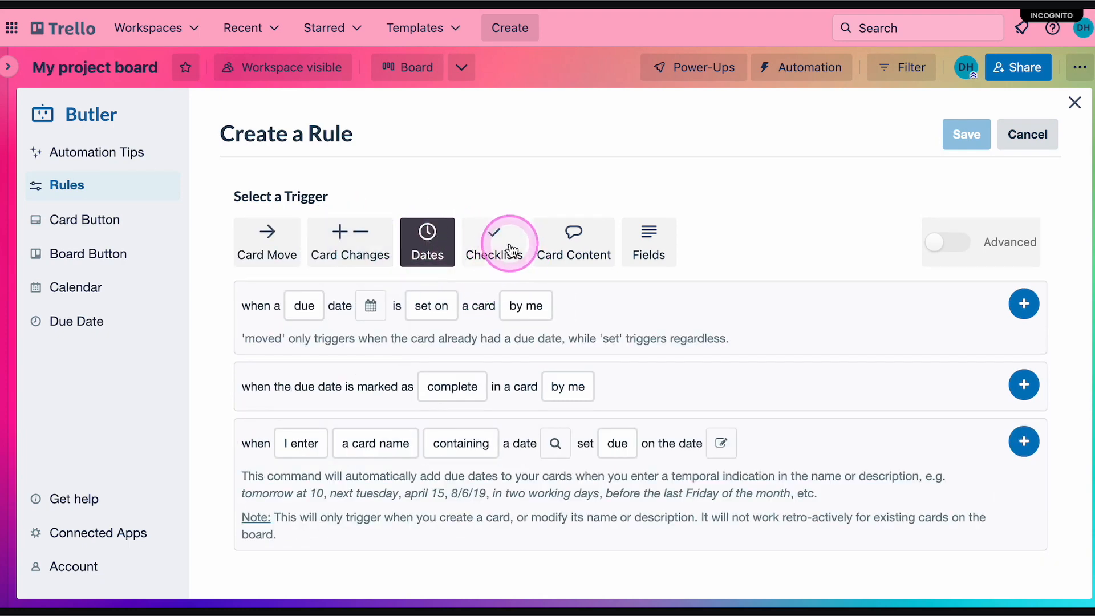
{"action": "left_click", "coordinate": [494, 243]}
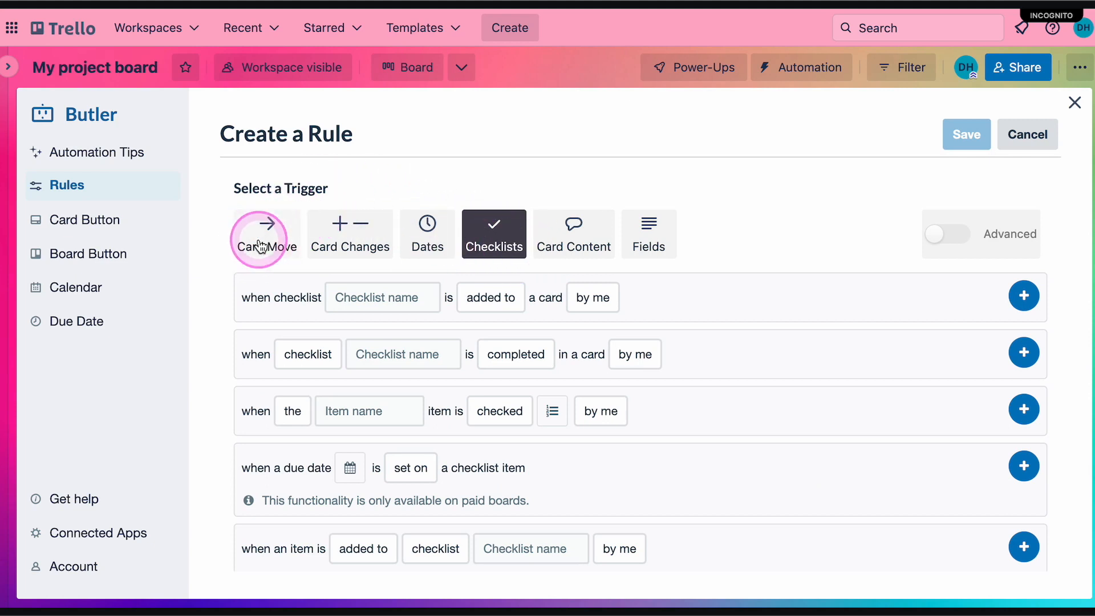
{"action": "left_click", "coordinate": [267, 233]}
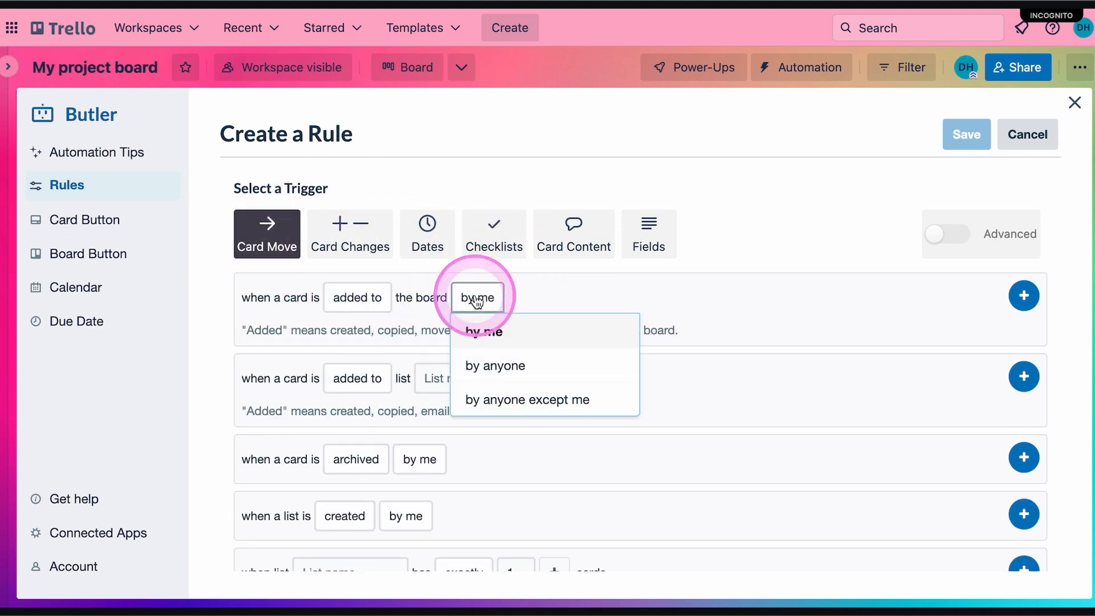
{"action": "left_click", "coordinate": [494, 365]}
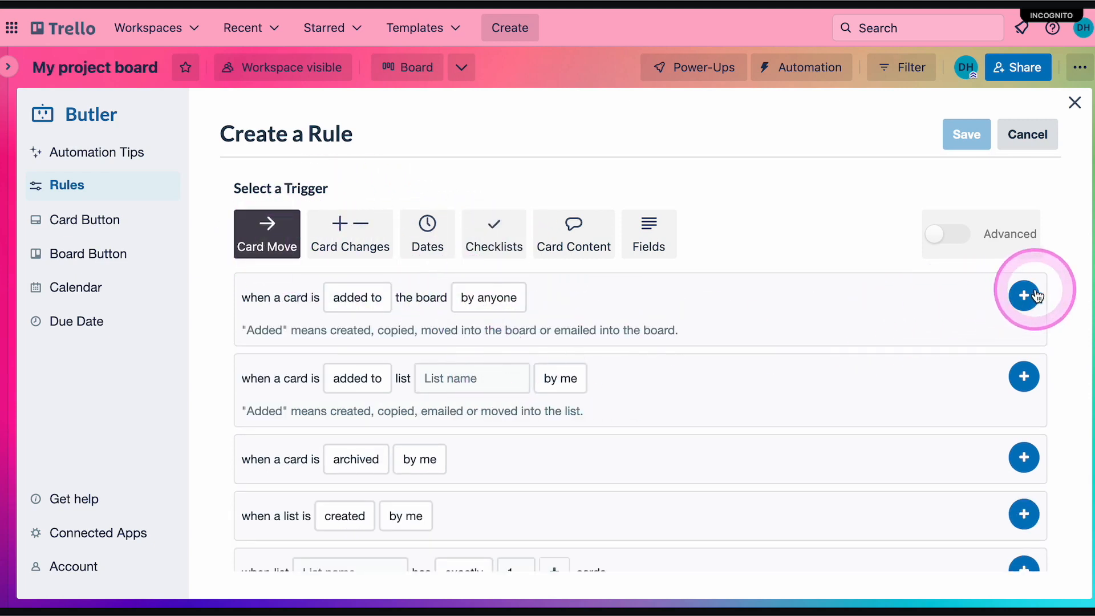
- Attach the card-added trigger, then browse the Add/Remove, Dates, Checklists, Members and Move actions
{"action": "left_click", "coordinate": [1023, 295]}
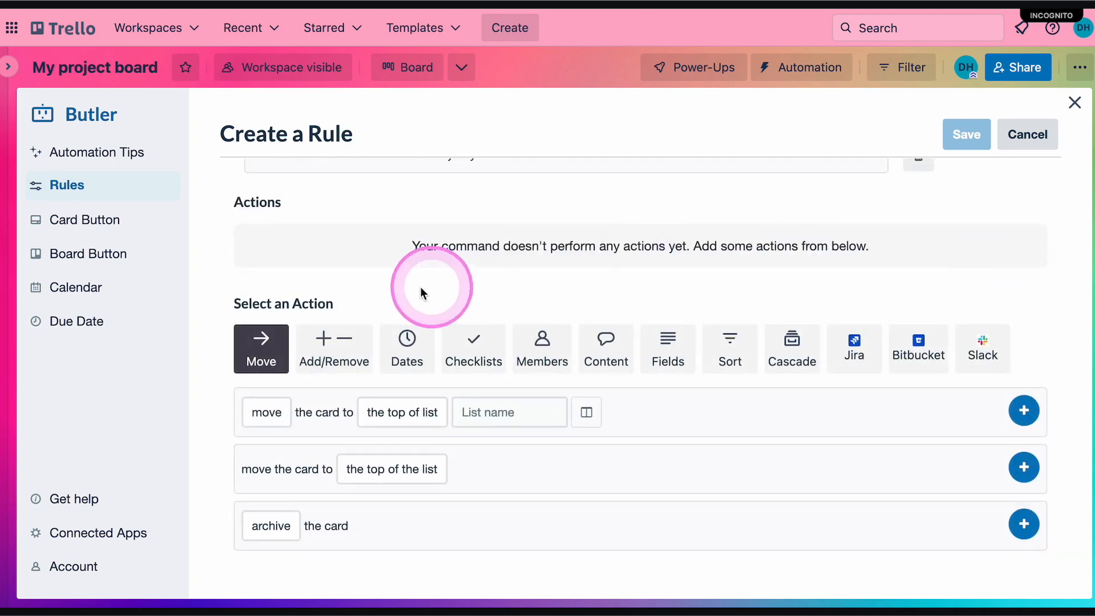
{"action": "left_click", "coordinate": [332, 348]}
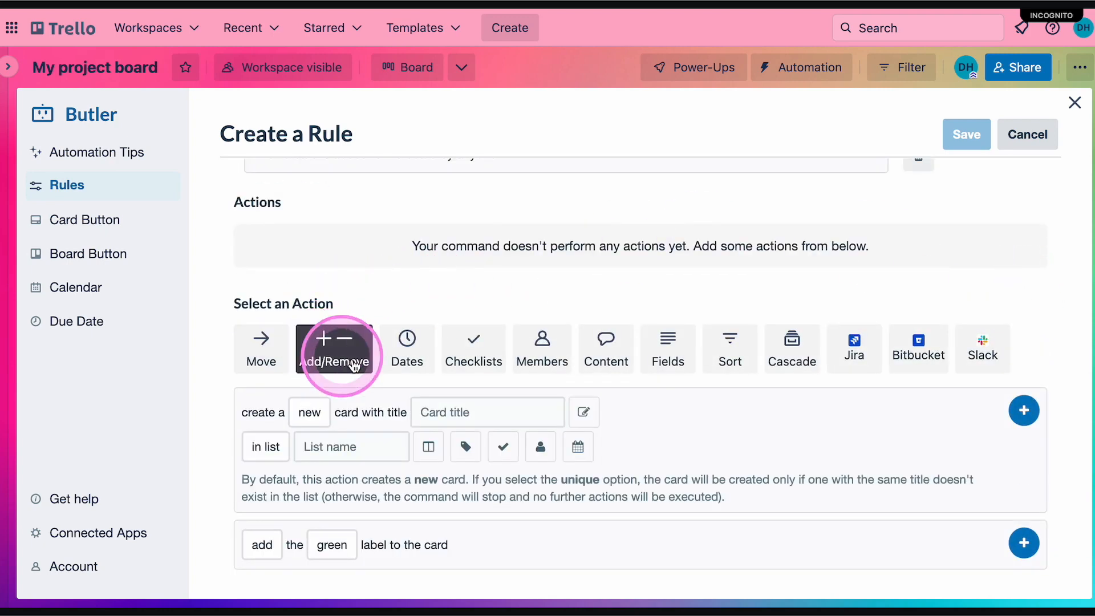
{"action": "left_click", "coordinate": [407, 348]}
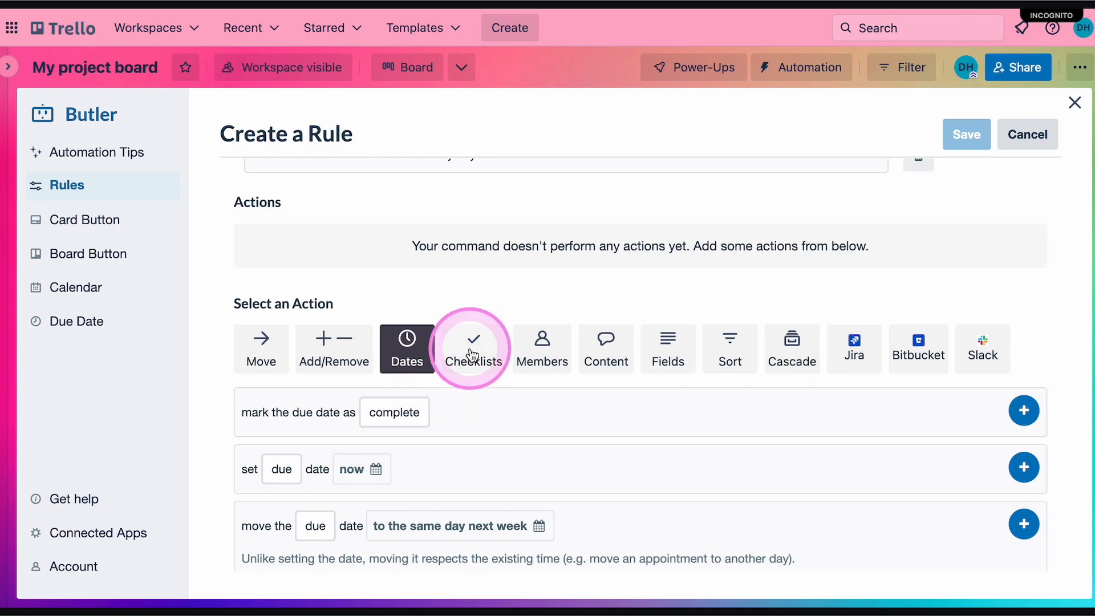
{"action": "left_click", "coordinate": [472, 349]}
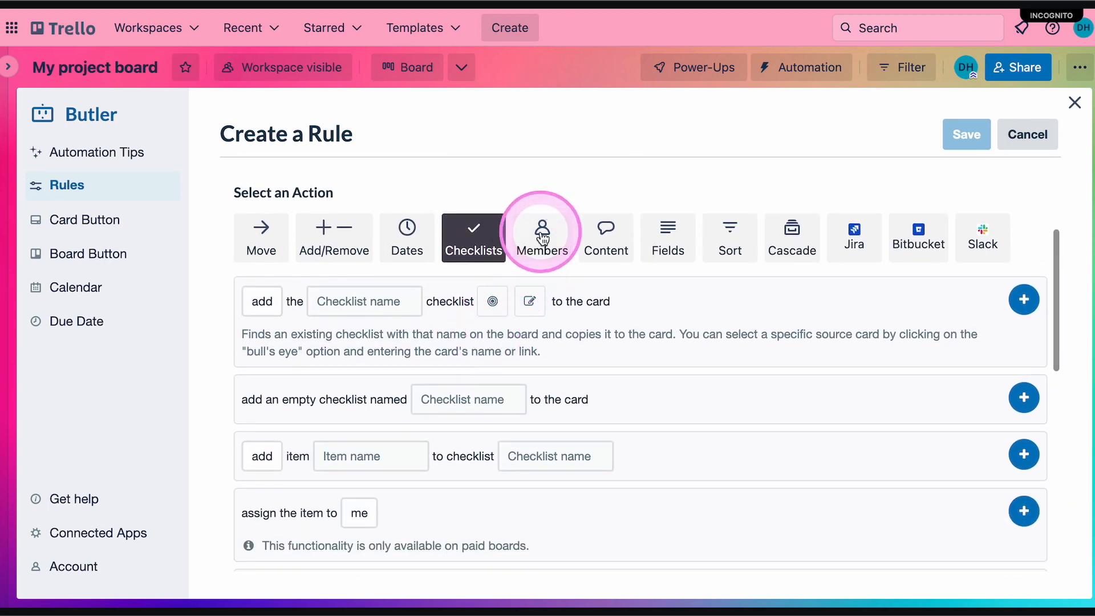
{"action": "left_click", "coordinate": [542, 237]}
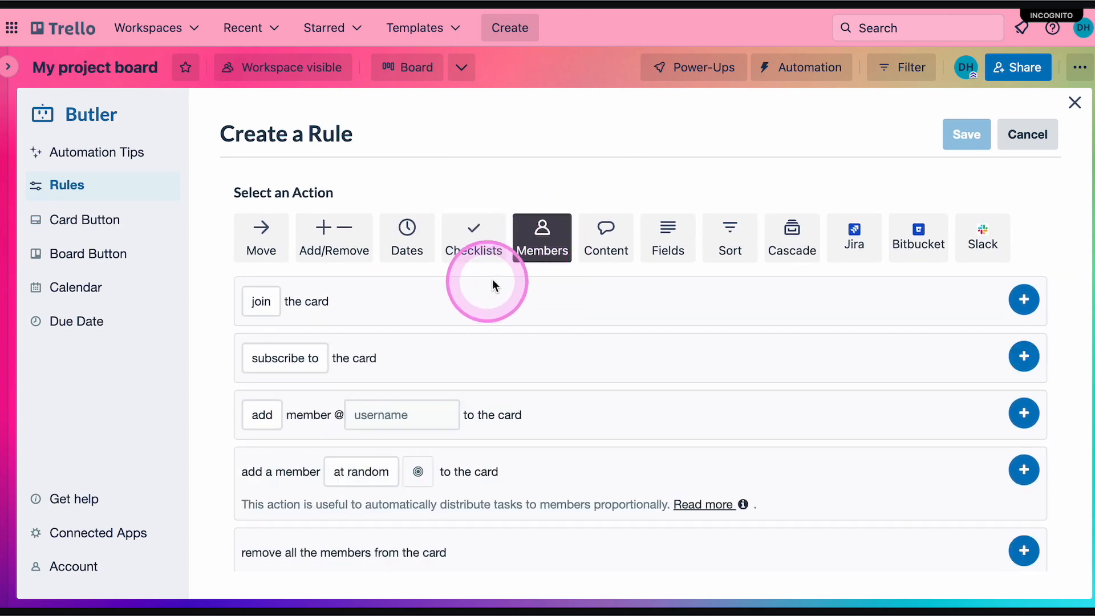
{"action": "left_click", "coordinate": [261, 237]}
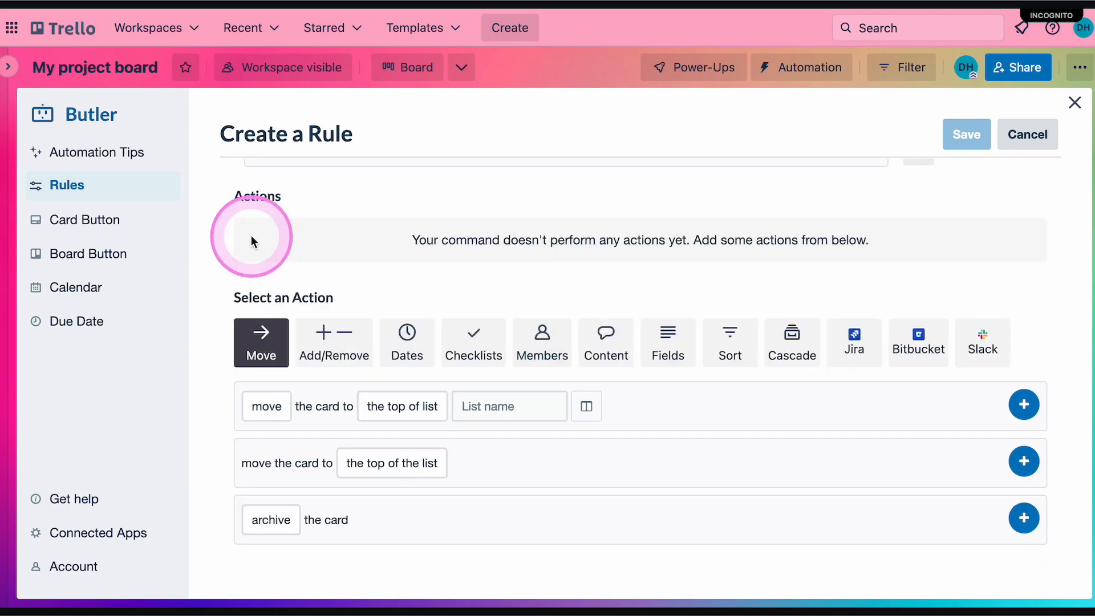
{"action": "mouse_move", "coordinate": [541, 304]}
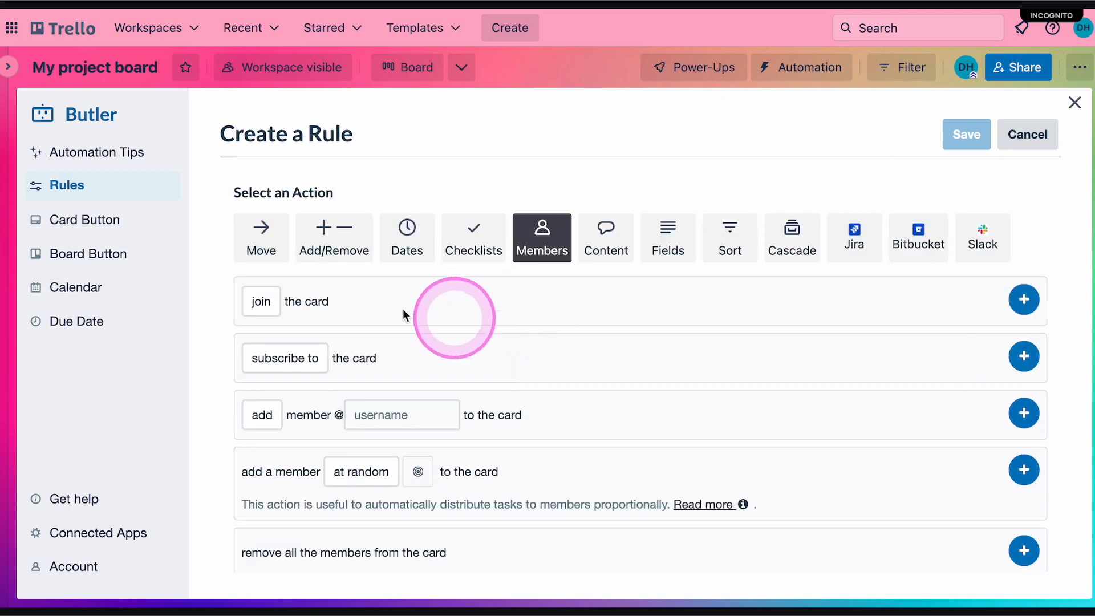
- Add the join-card and move-to-top-of-TODO actions, save the rule, and begin a card
{"action": "left_click", "coordinate": [1023, 299]}
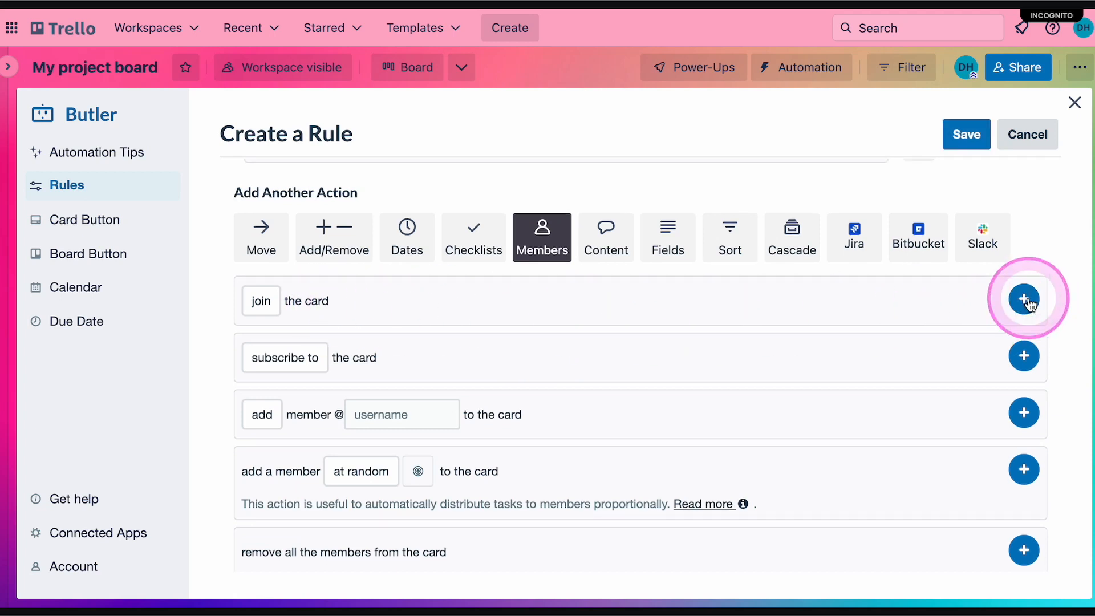
{"action": "left_click", "coordinate": [1024, 299]}
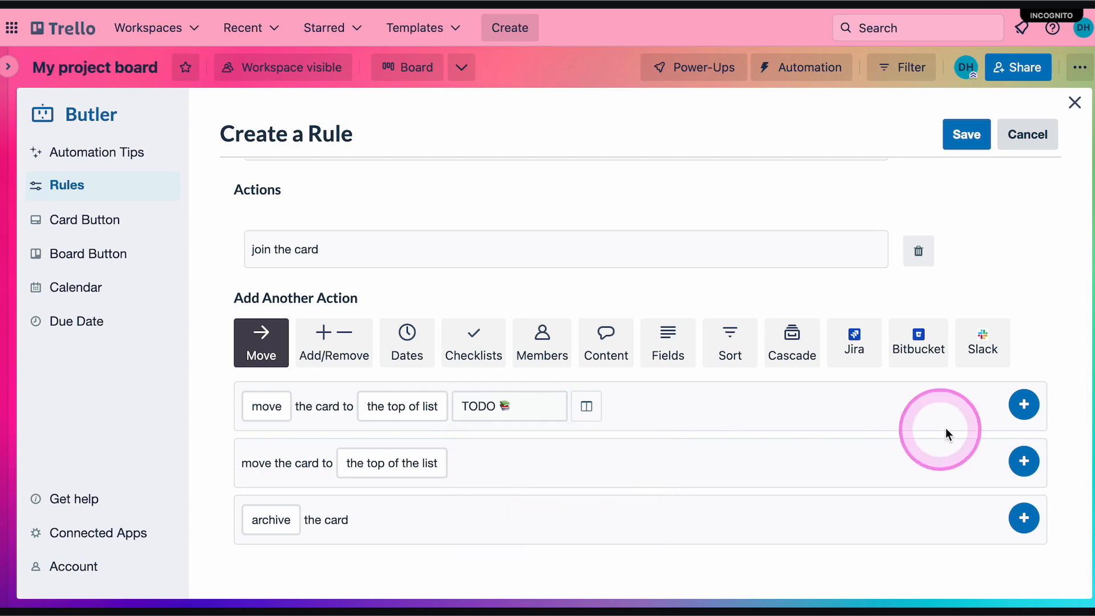
{"action": "left_click", "coordinate": [1024, 404]}
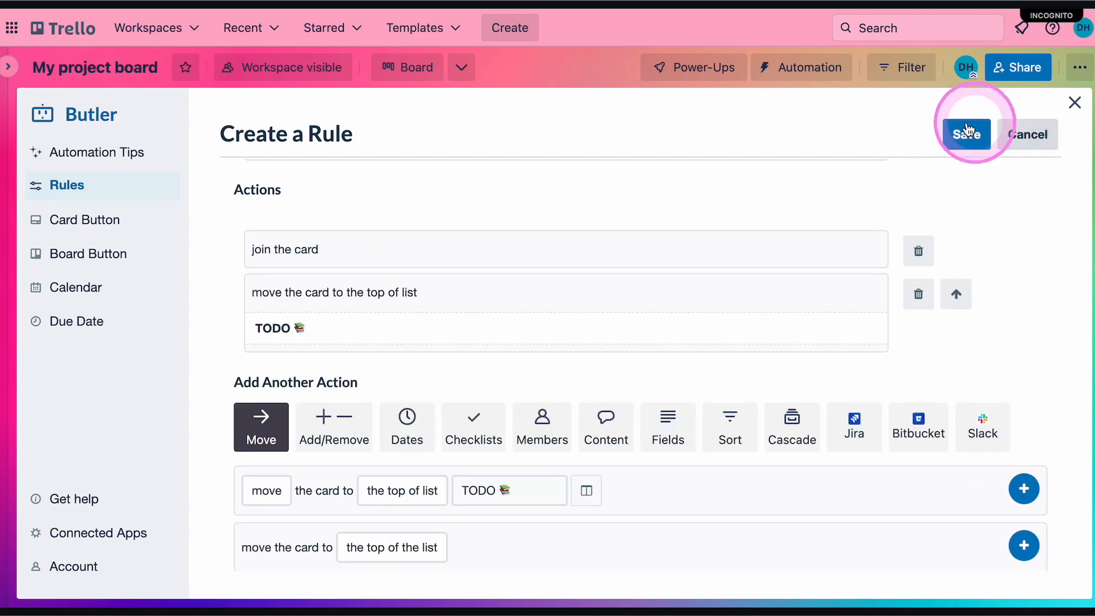
{"action": "left_click", "coordinate": [966, 134]}
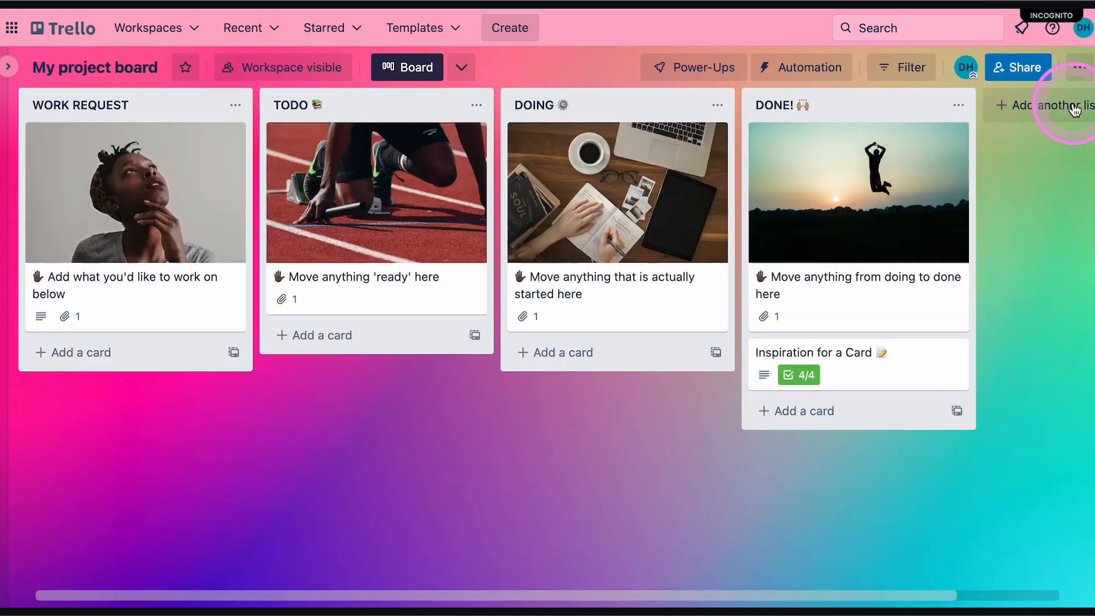
{"action": "type", "text": "ne"}
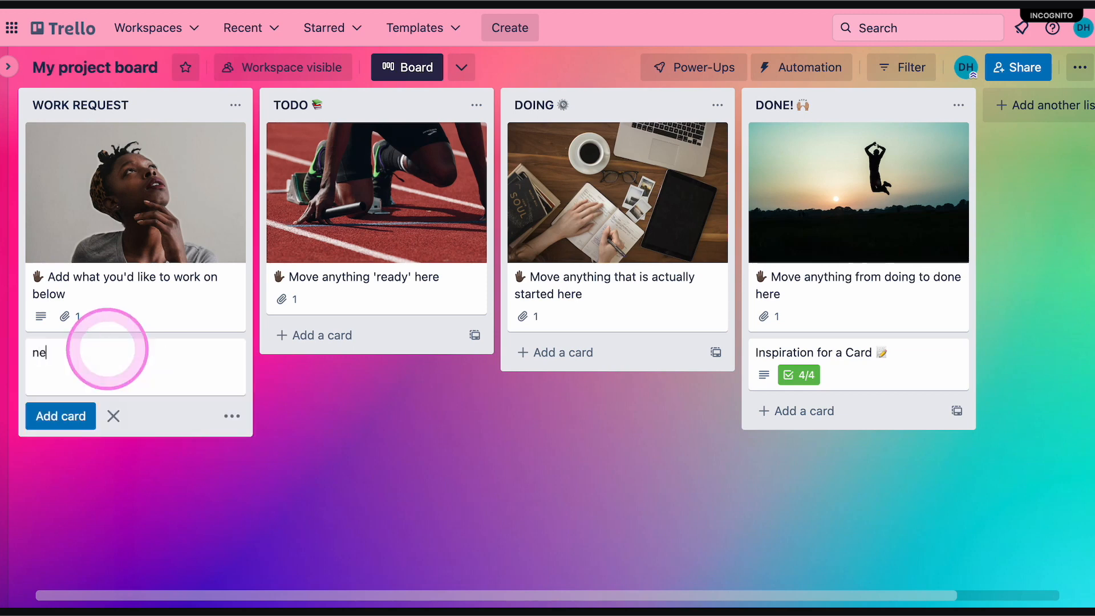